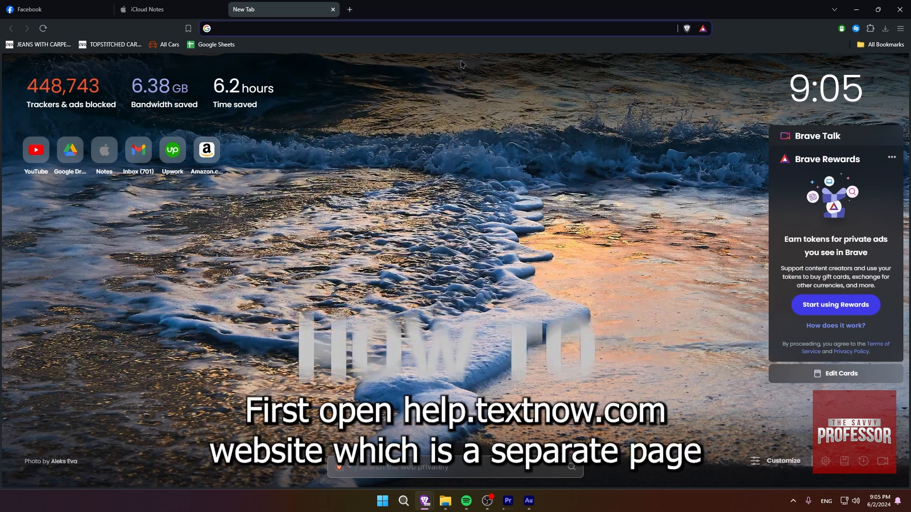
Load help.textnow.com in the new Brave tab.
text(help.tte)
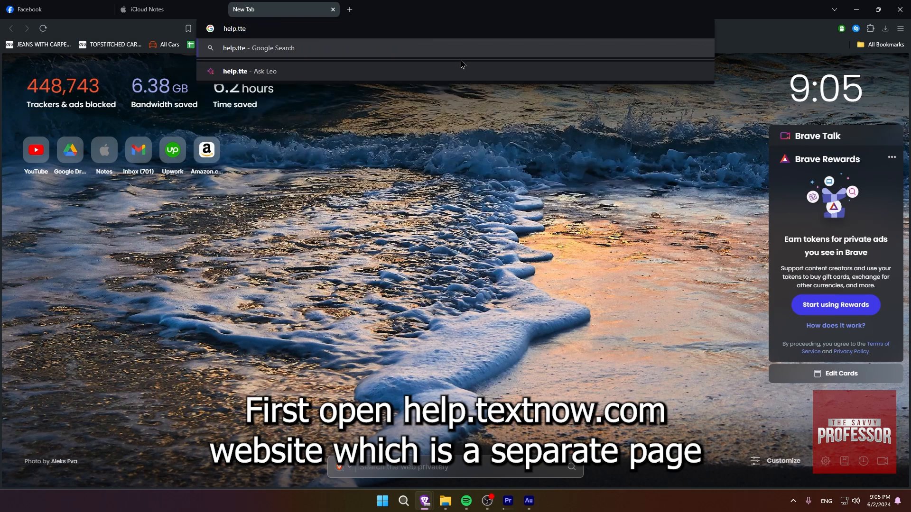
key(Enter)
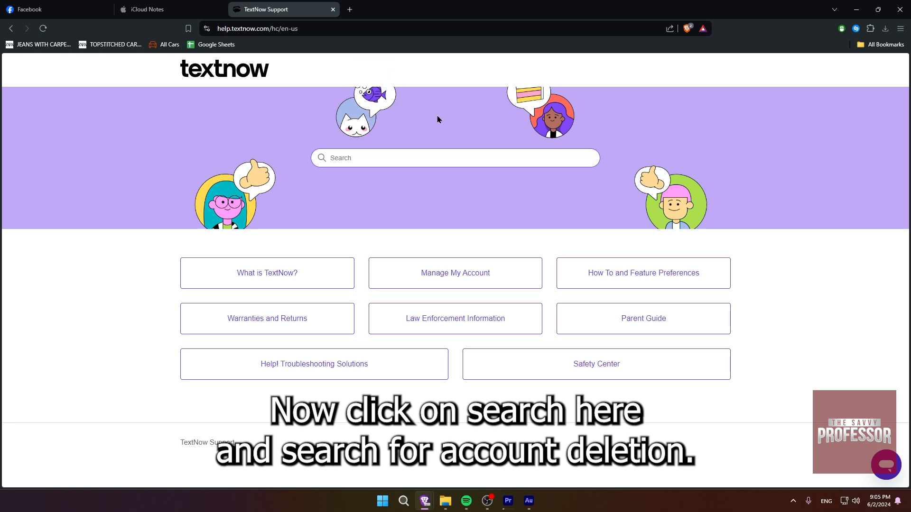
Search 'account deletion', open 'Deleting your TextNow Account and Data', and reach its How to Delete section.
text(account deletion)
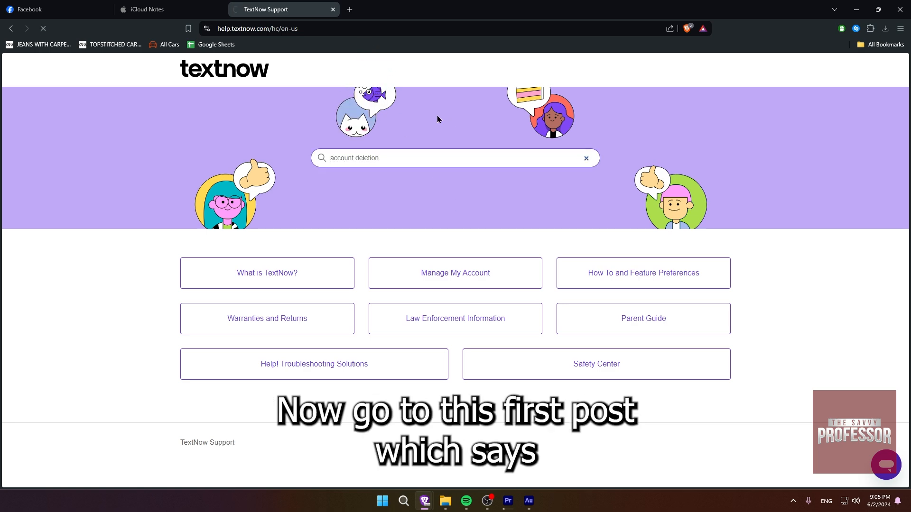
key(Enter)
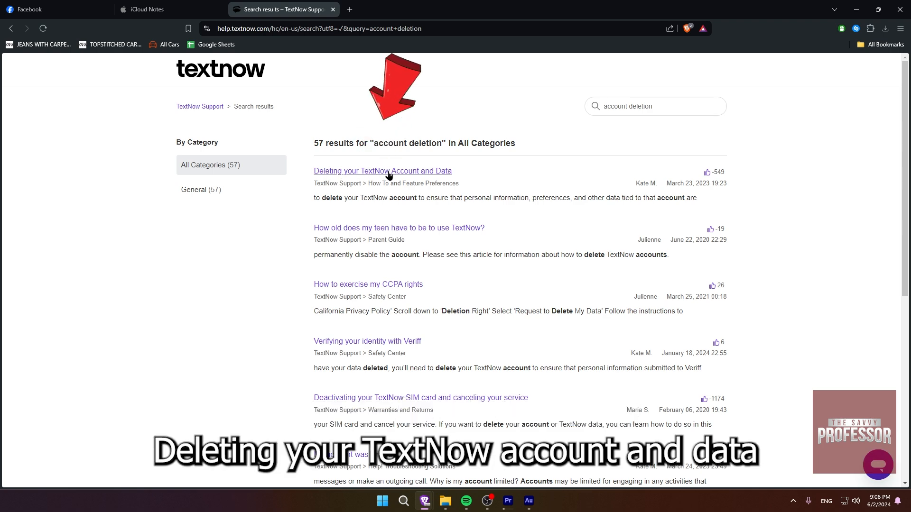
click(375, 171)
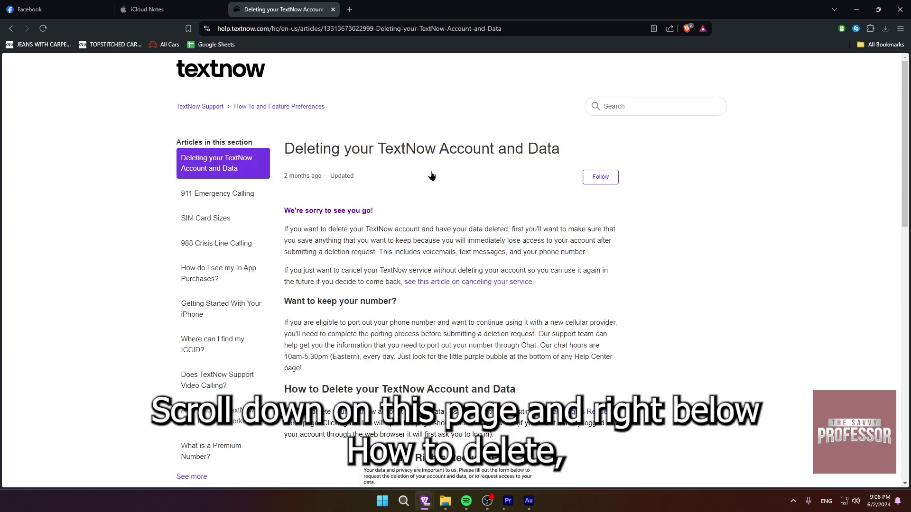
scroll(down, 3)
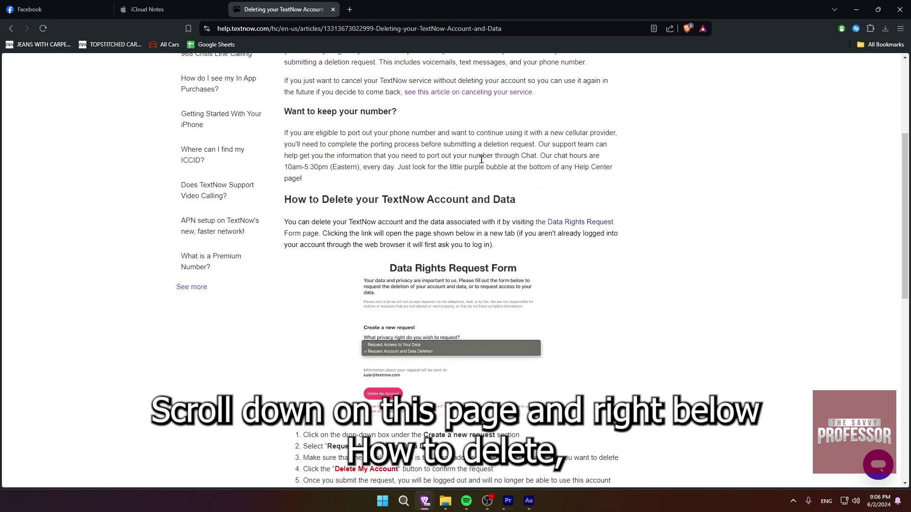
double_click(380, 200)
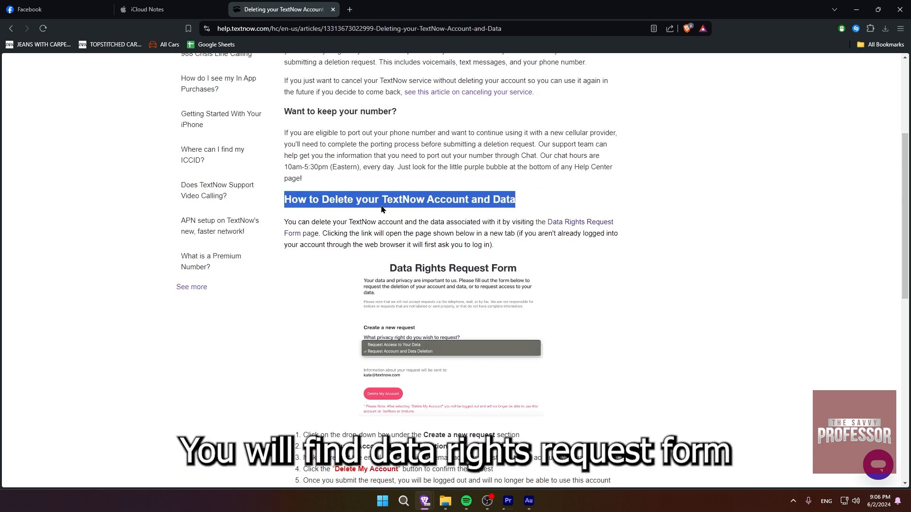